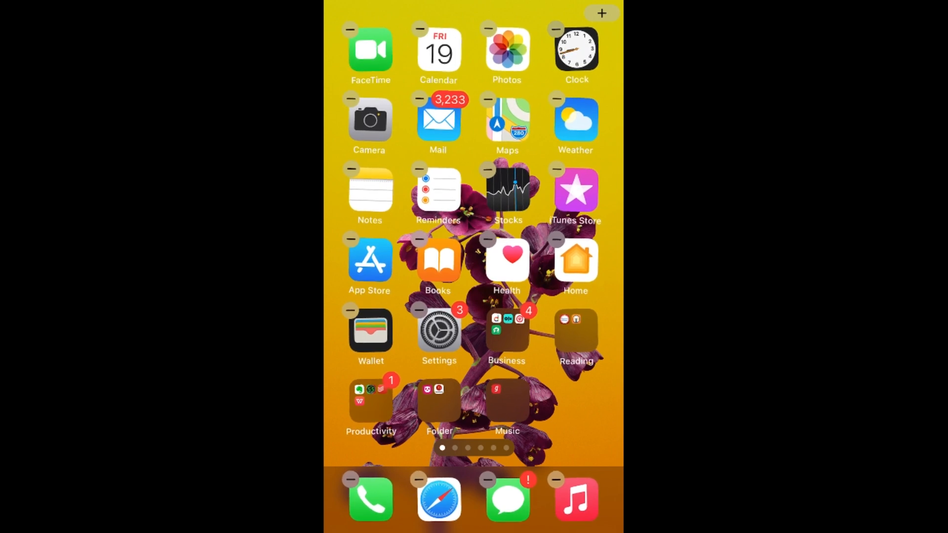
# Step: Search the widget gallery for "pho" and open the Photos For You widget options
pyautogui.click(601, 13)
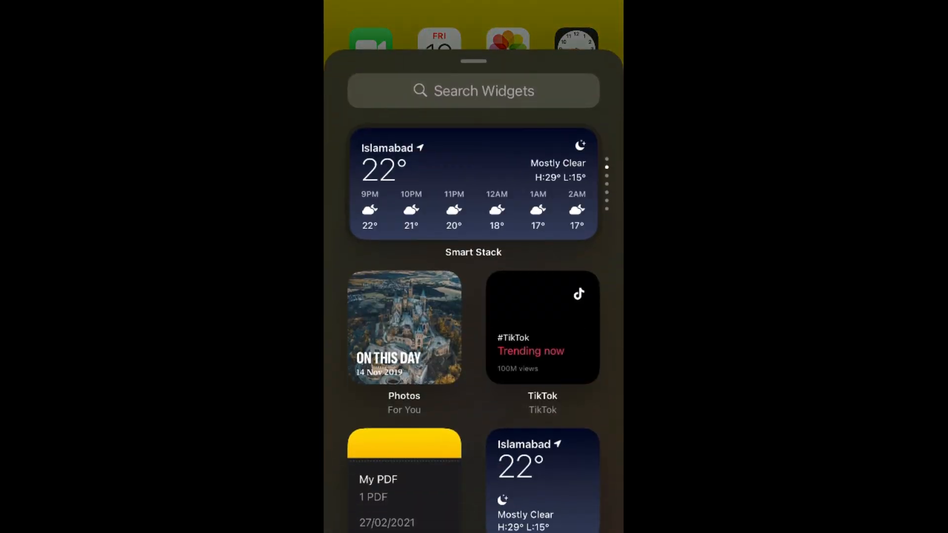
pyautogui.click(473, 91)
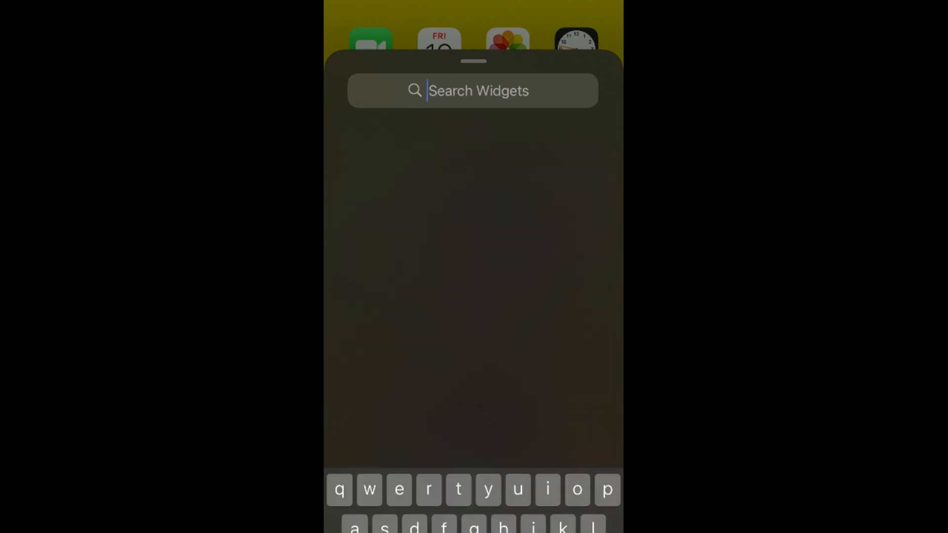
pyautogui.write('pho')
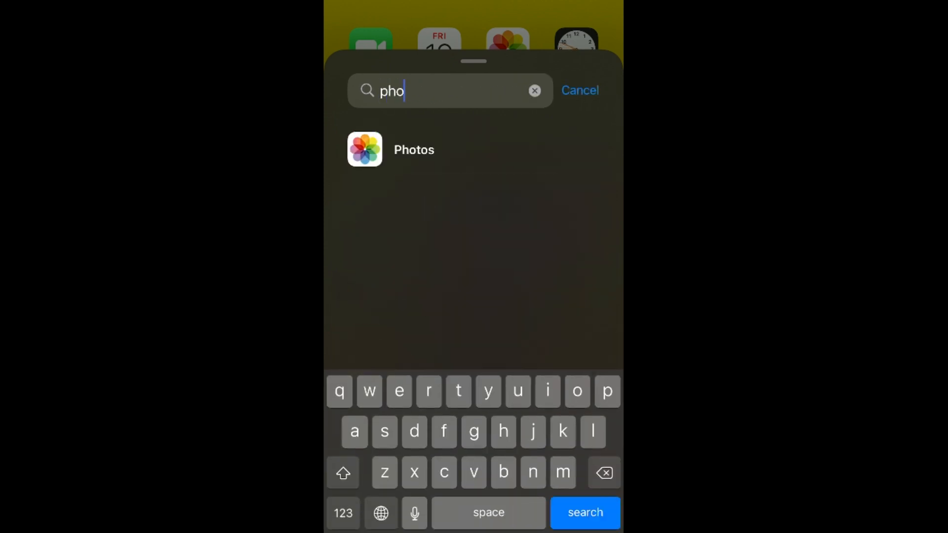
pyautogui.click(412, 149)
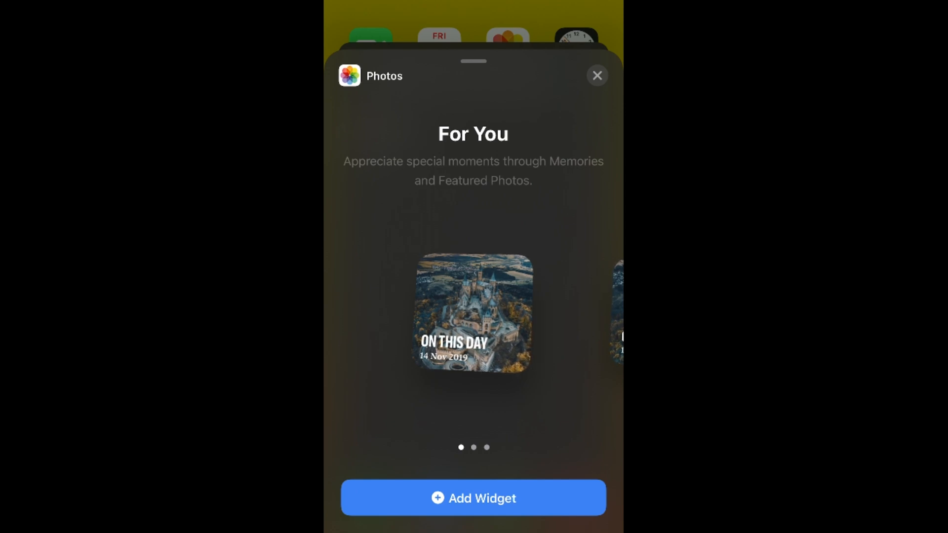
# Step: Swipe to the large For You size showing the castle photo and add it to the home screen
pyautogui.hscroll(-3)
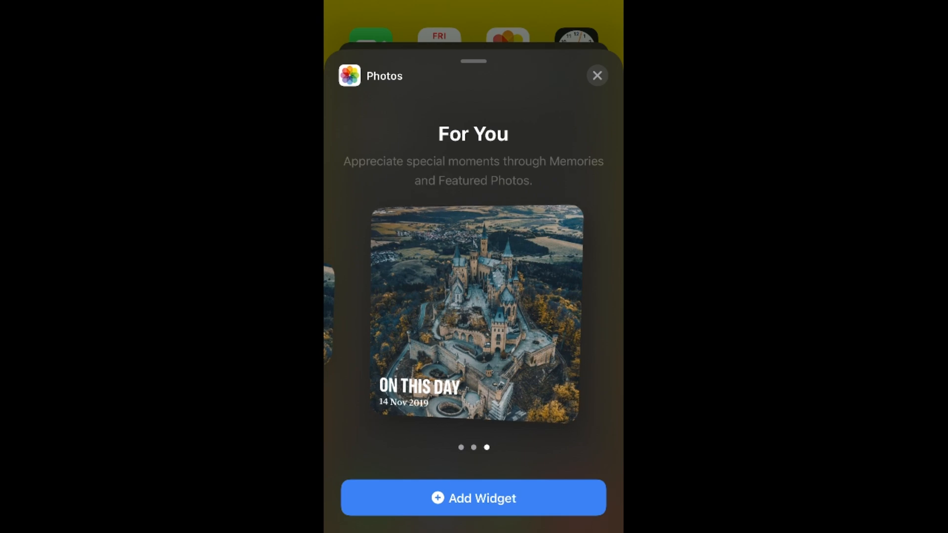
pyautogui.click(473, 497)
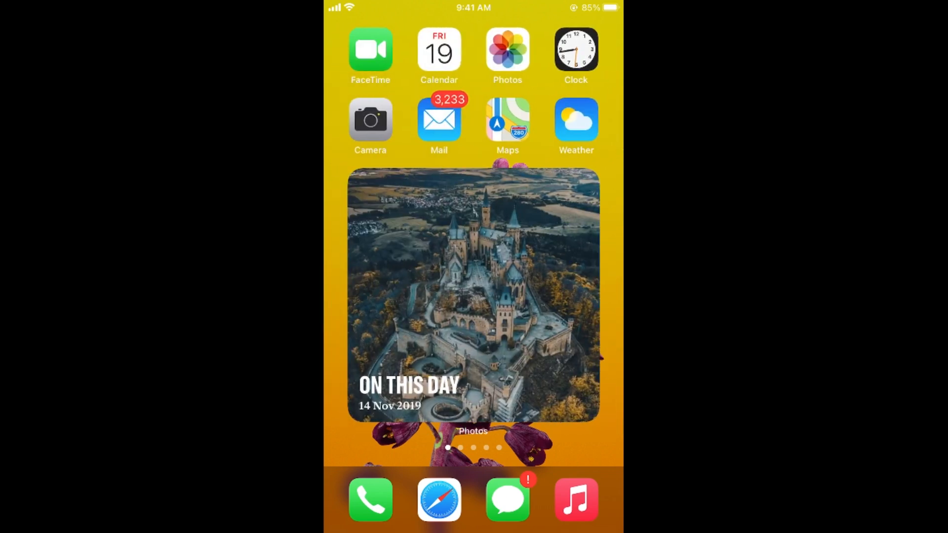
# Step: Swipe between home pages to view the placed large castle photo widget
pyautogui.hscroll(-3)
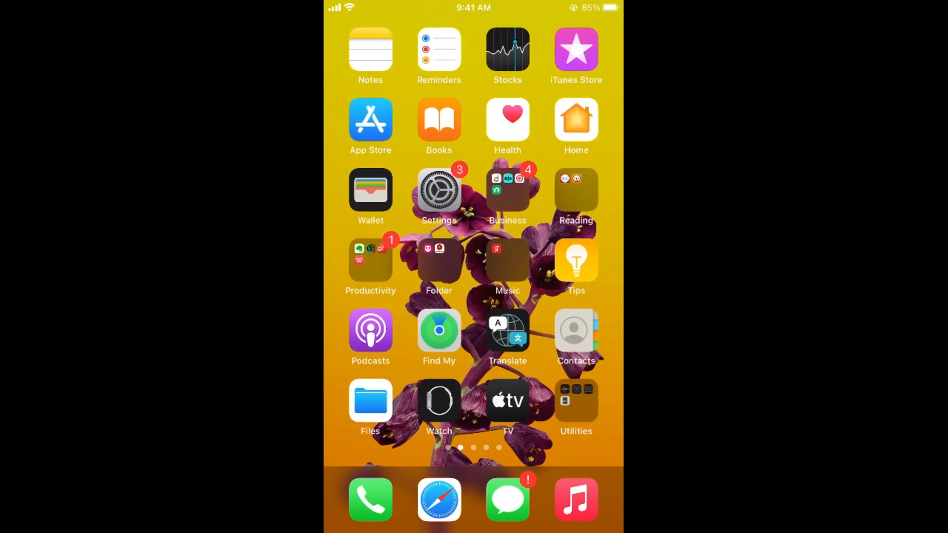
pyautogui.hscroll(-3)
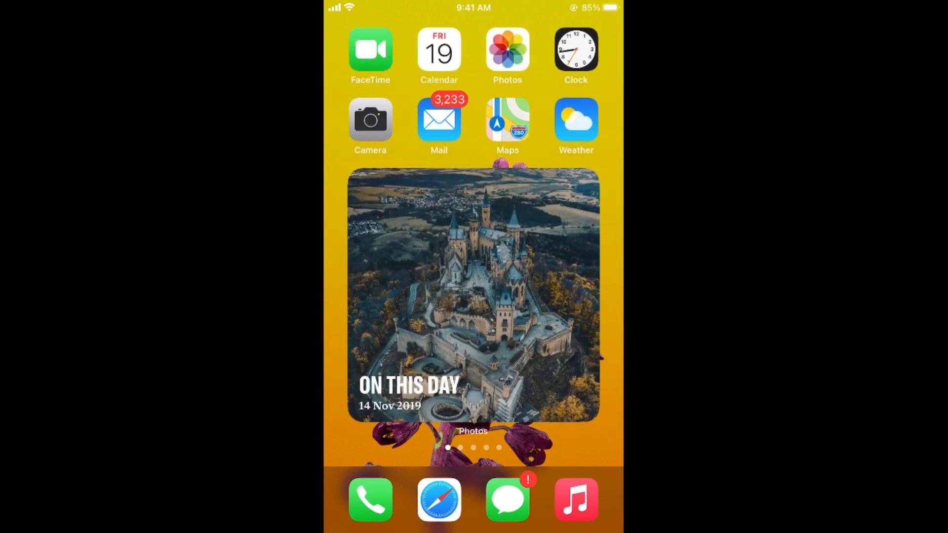